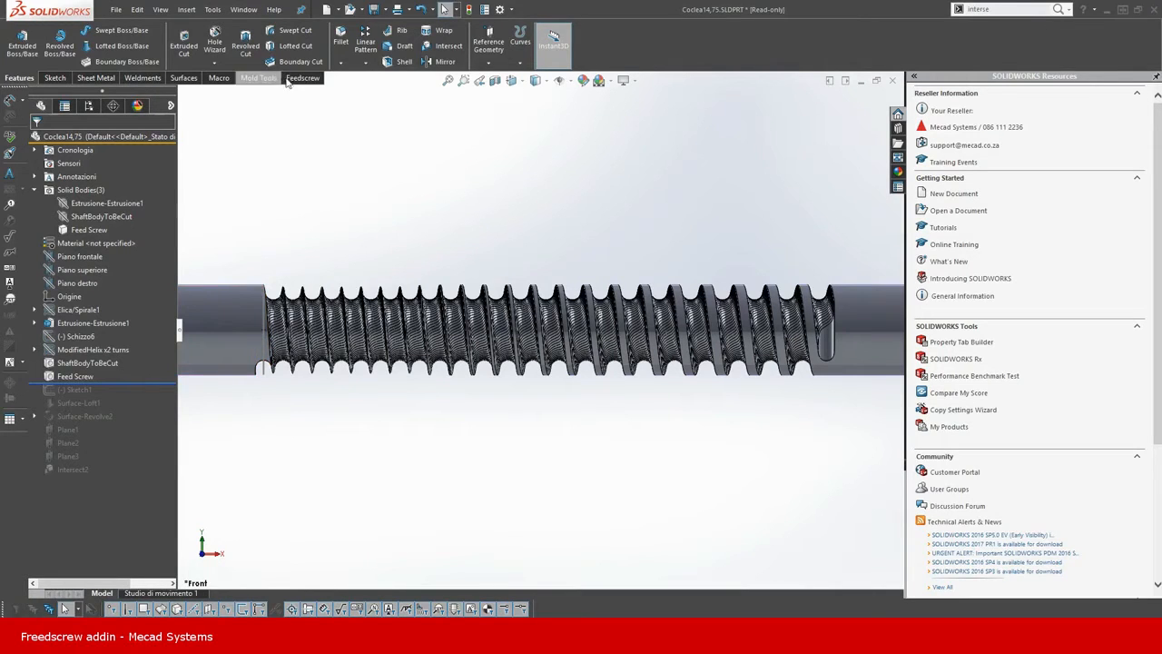
Step: Show the Freedscrew add-in's screw-creation tools in the CommandManager
click(302, 77)
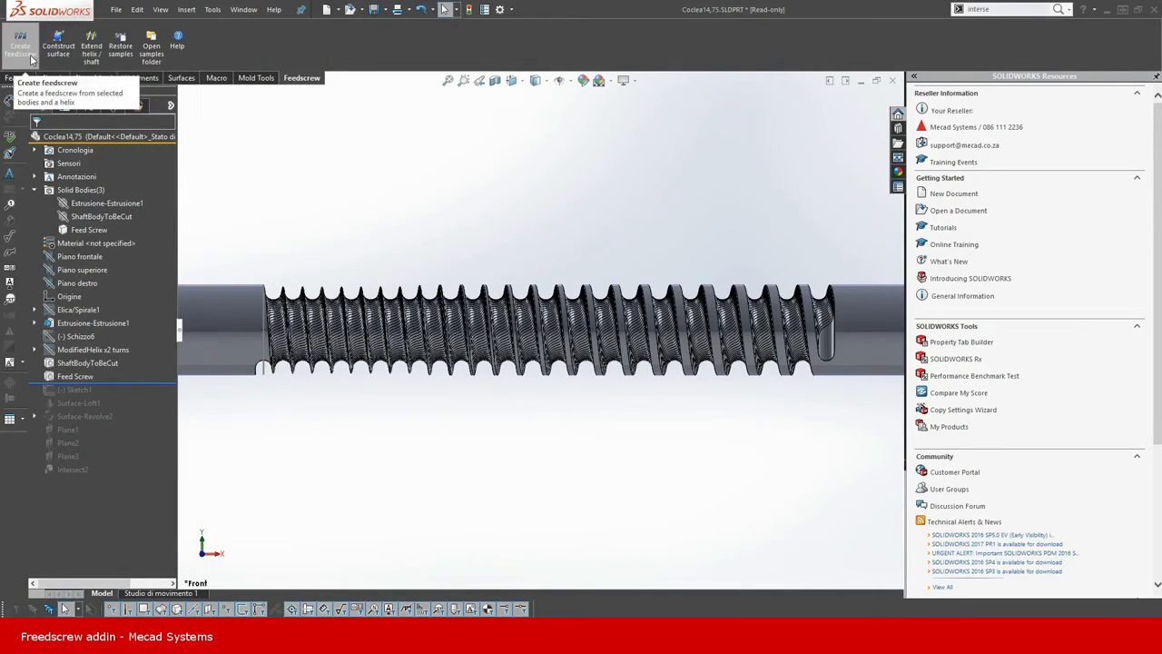
mouse_move(58, 45)
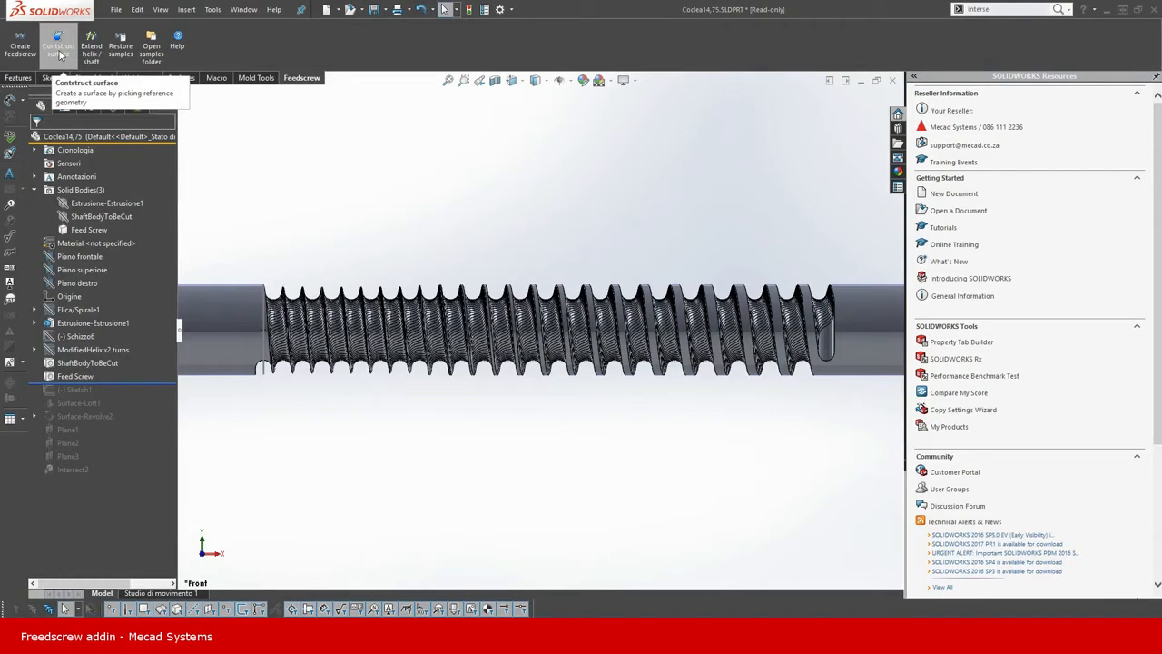
Step: Loft a surface along the thread from its first edge, flank face and last edge
click(58, 45)
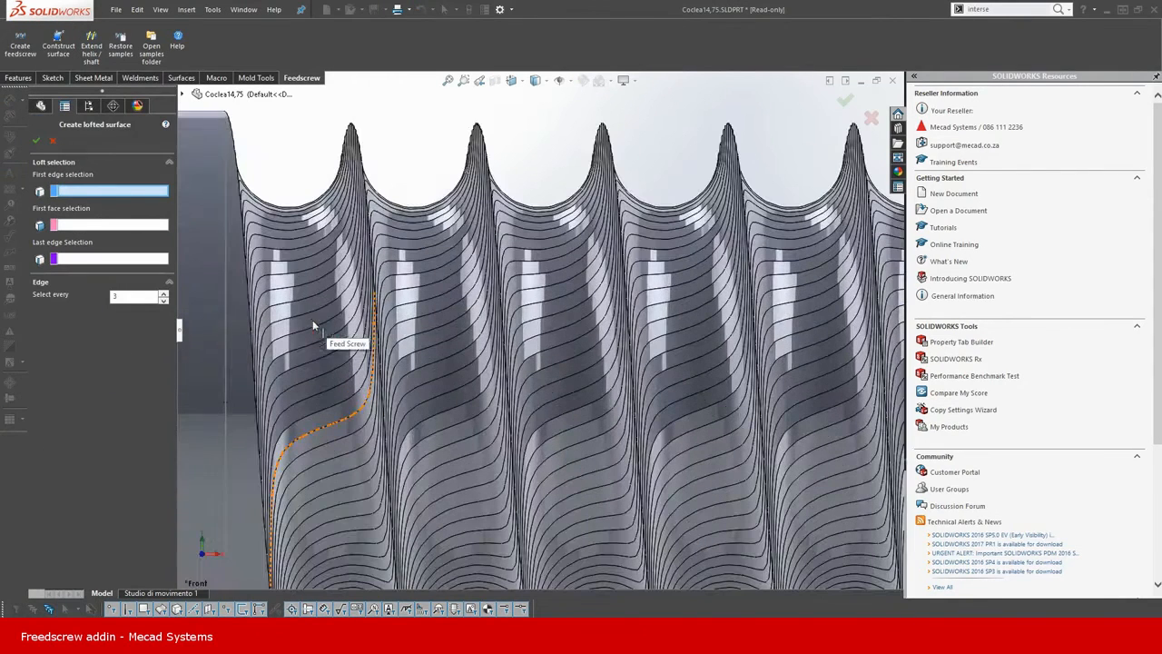
click(309, 309)
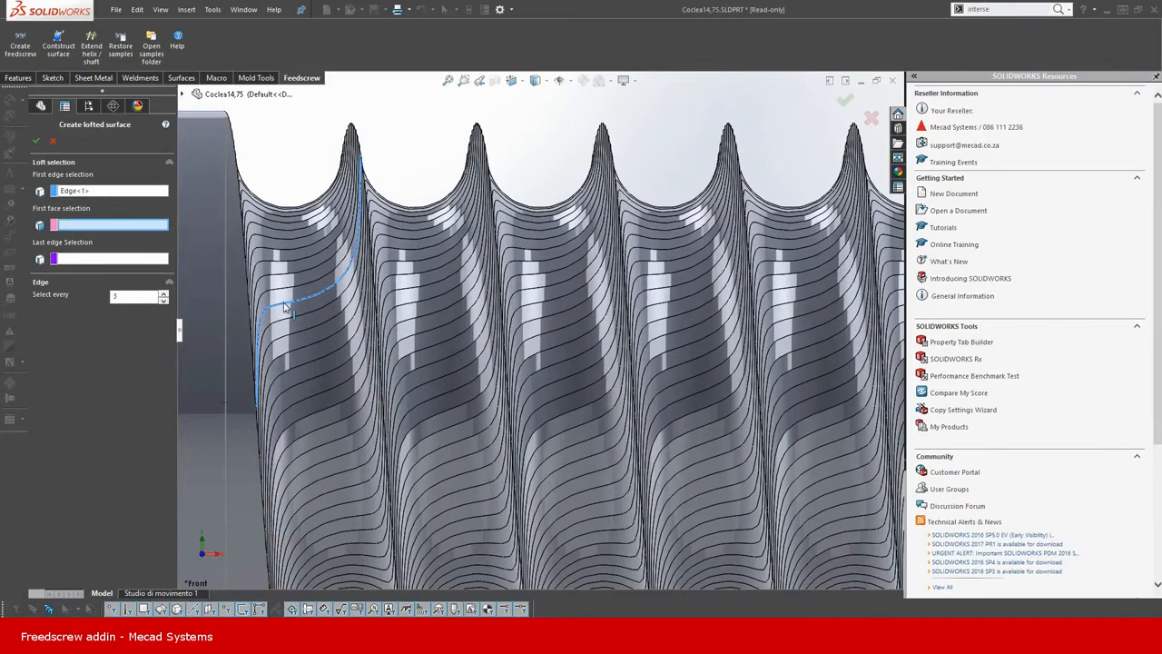
click(287, 305)
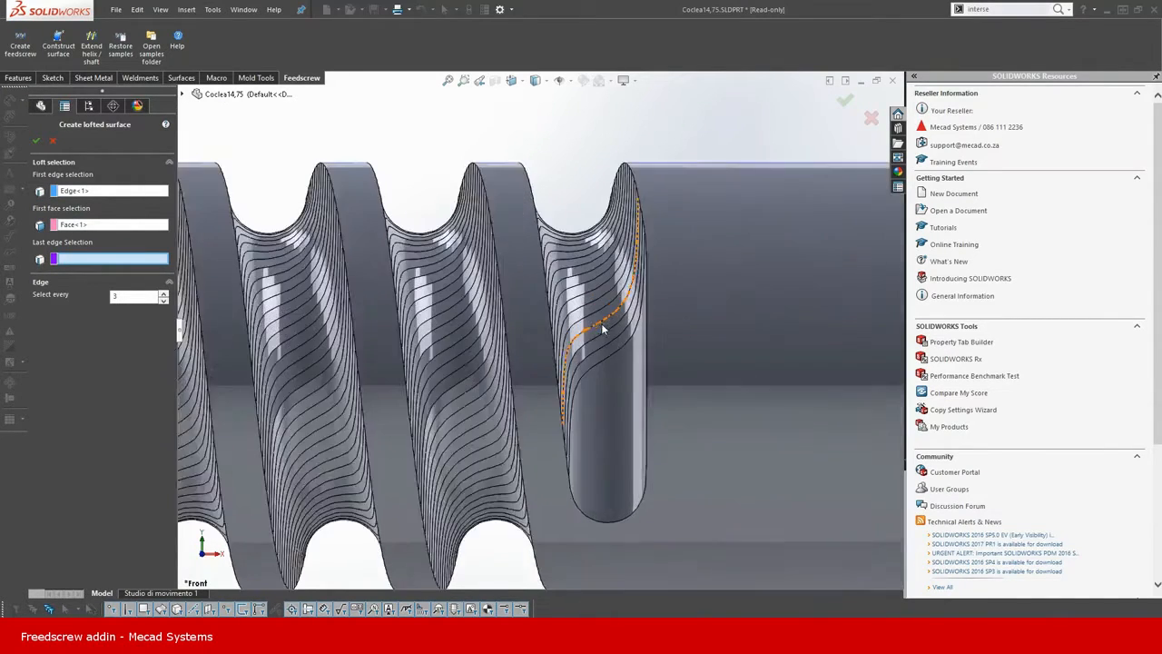
click(585, 308)
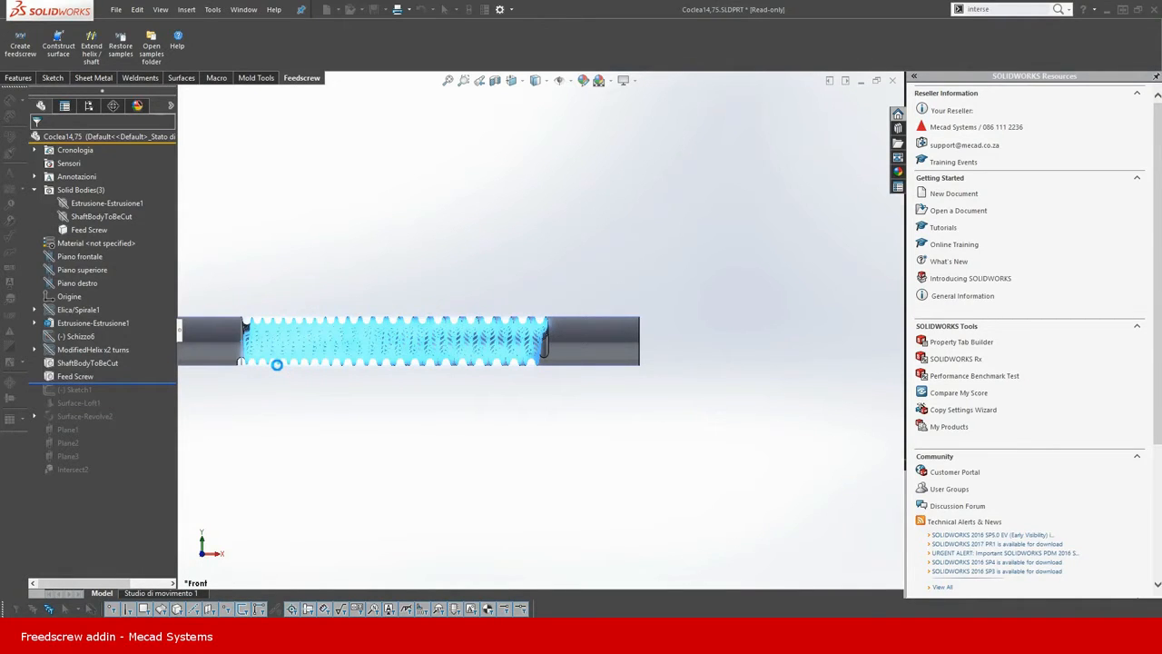
Step: Construct a surface through the thread's chain of edge profiles and accept it
click(58, 44)
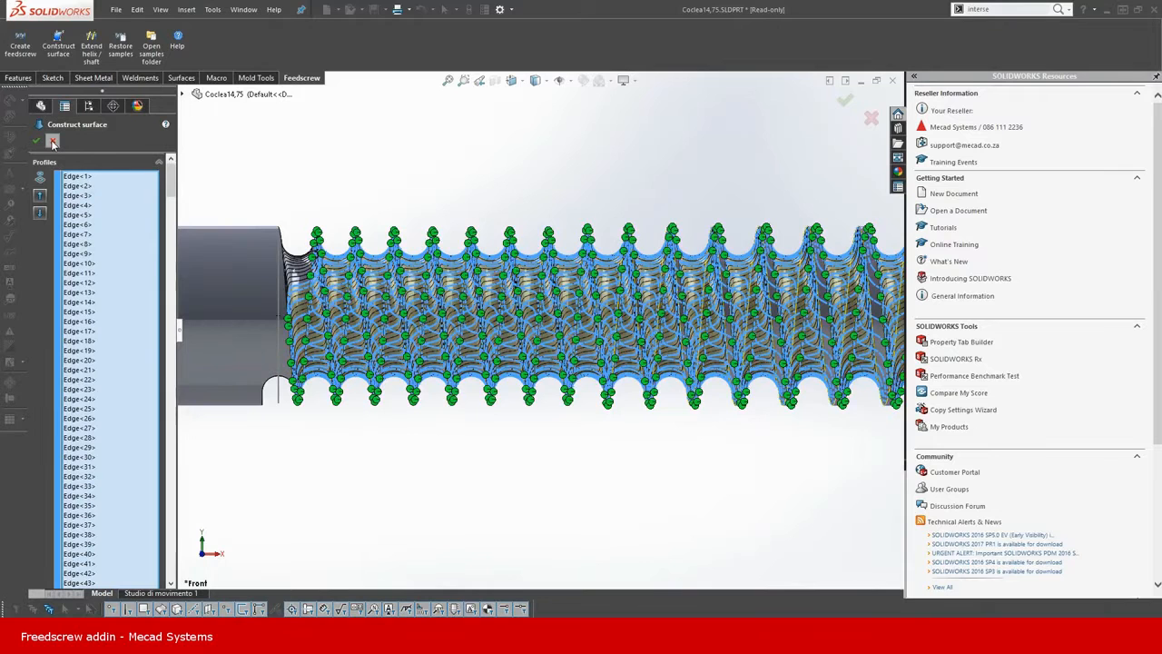
click(36, 140)
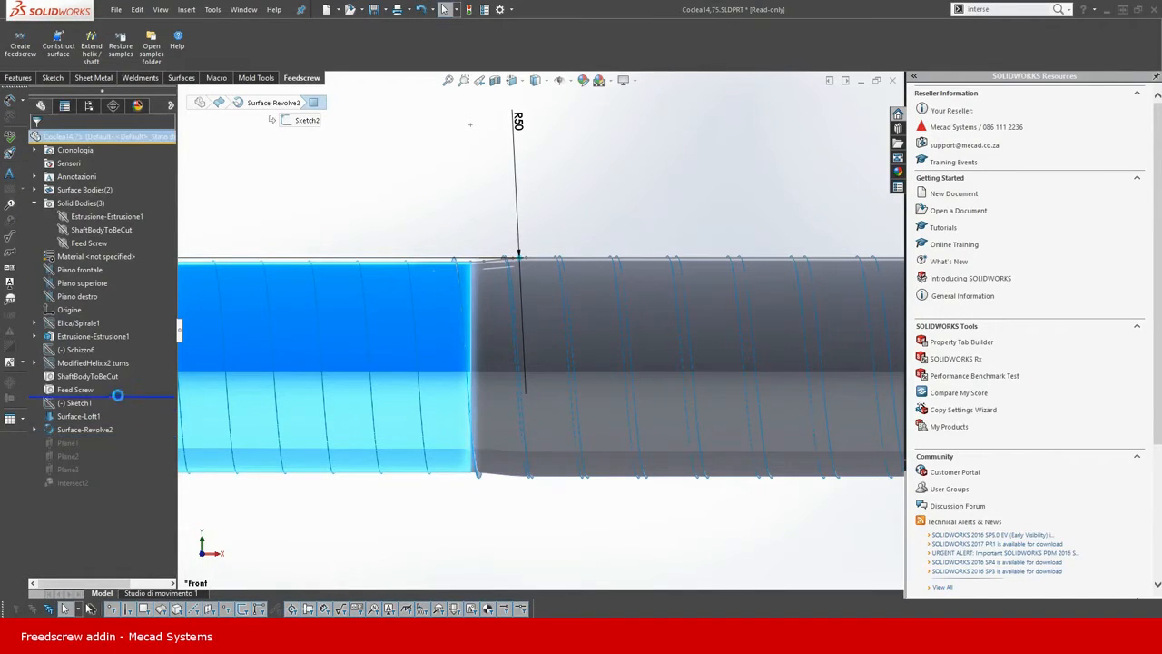
Step: Revolve Sketch1 around the screw axis into Surface-Revolve2 over the threaded section
click(89, 389)
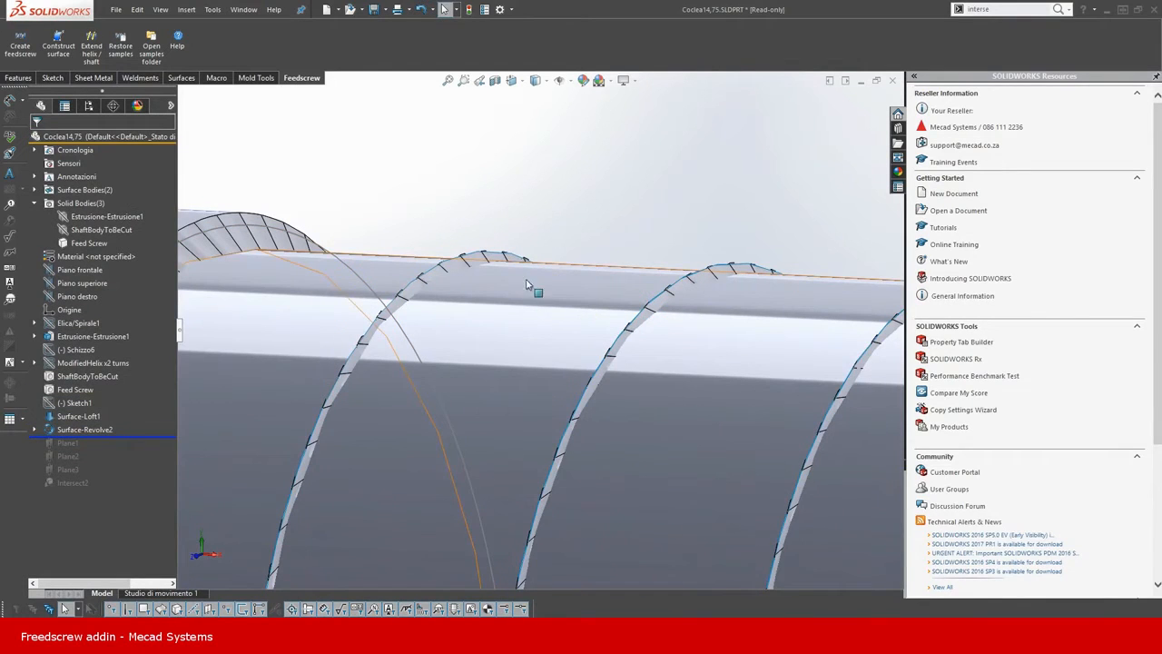
Step: Add reference planes Plane1, Plane2 and Plane3 at the screw ends, viewed in Trimetric
click(83, 428)
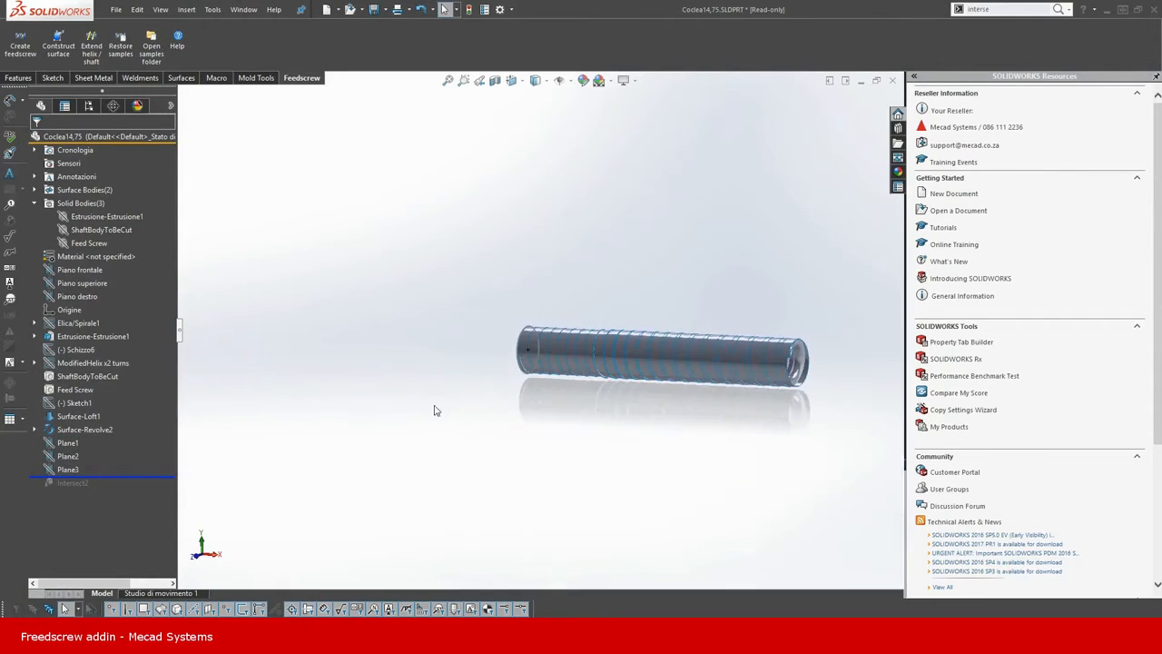
click(69, 469)
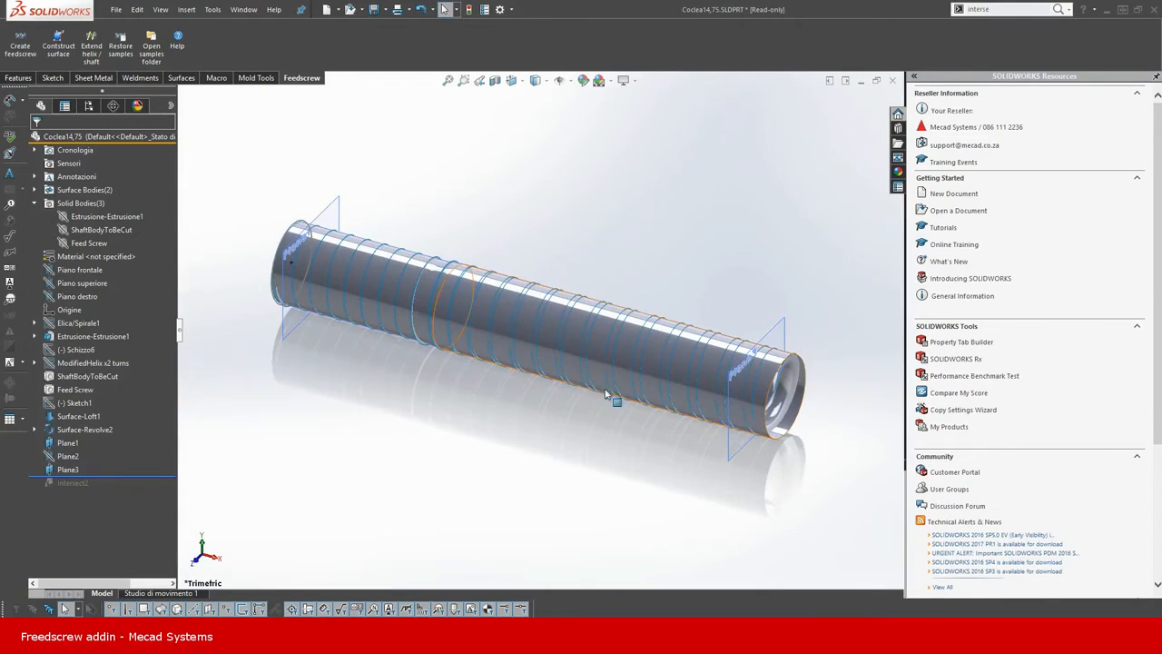
Step: Intersect Surface-Loft1, Surface-Revolve2, Plane1 and Plane3 and compute the regions
click(18, 77)
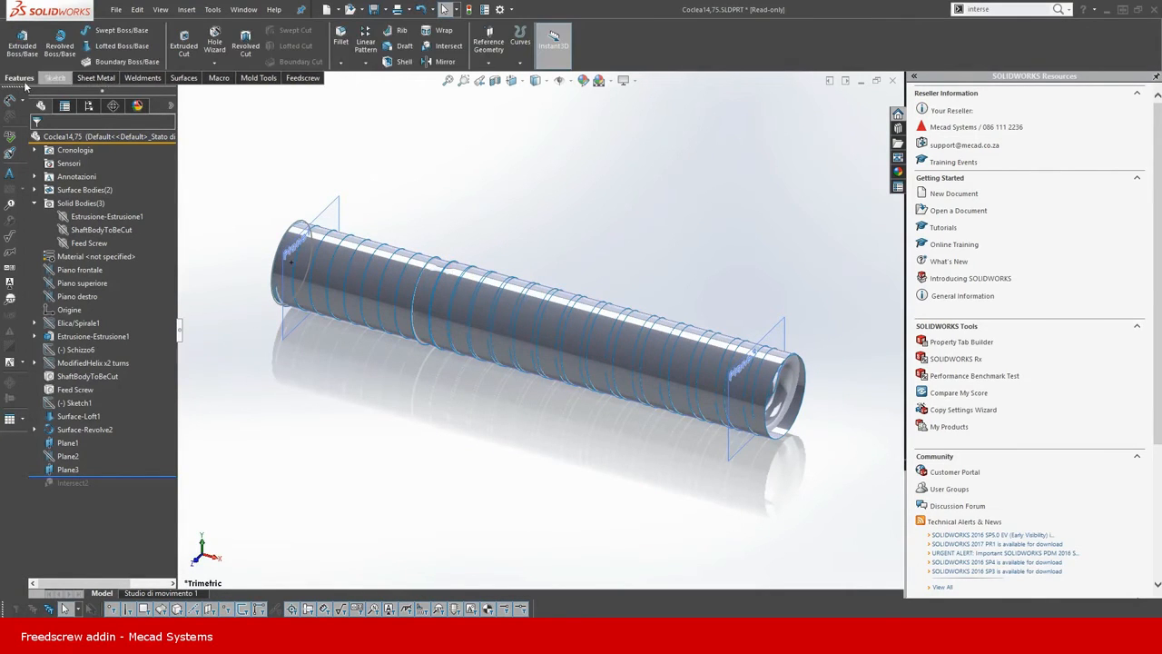
click(446, 45)
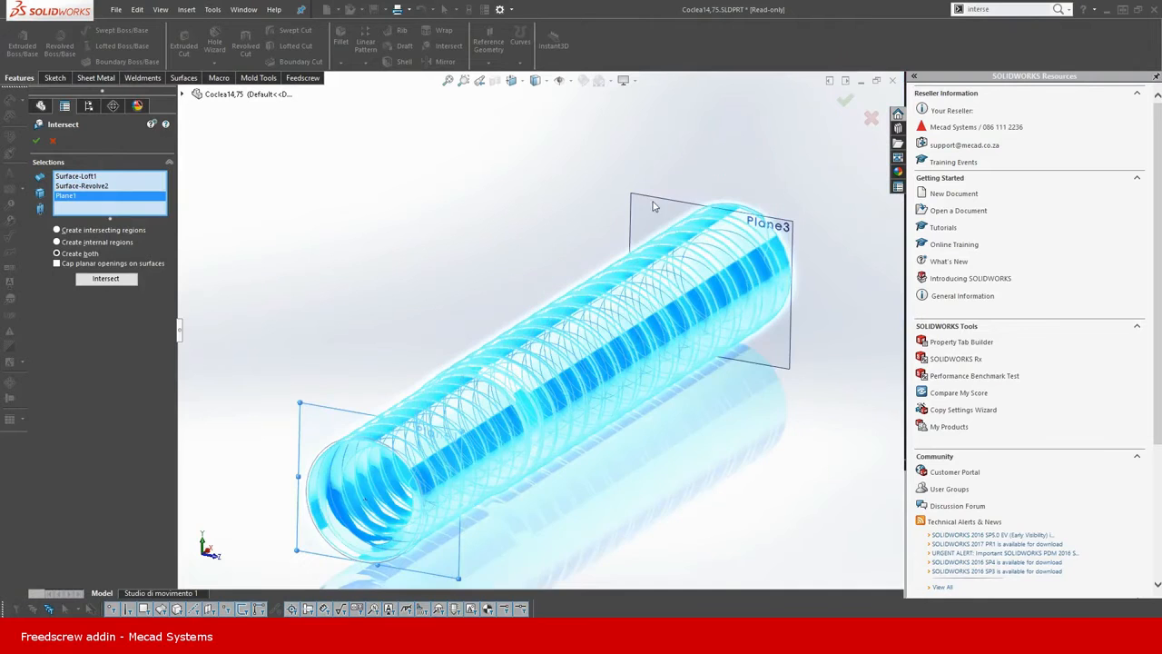
click(58, 245)
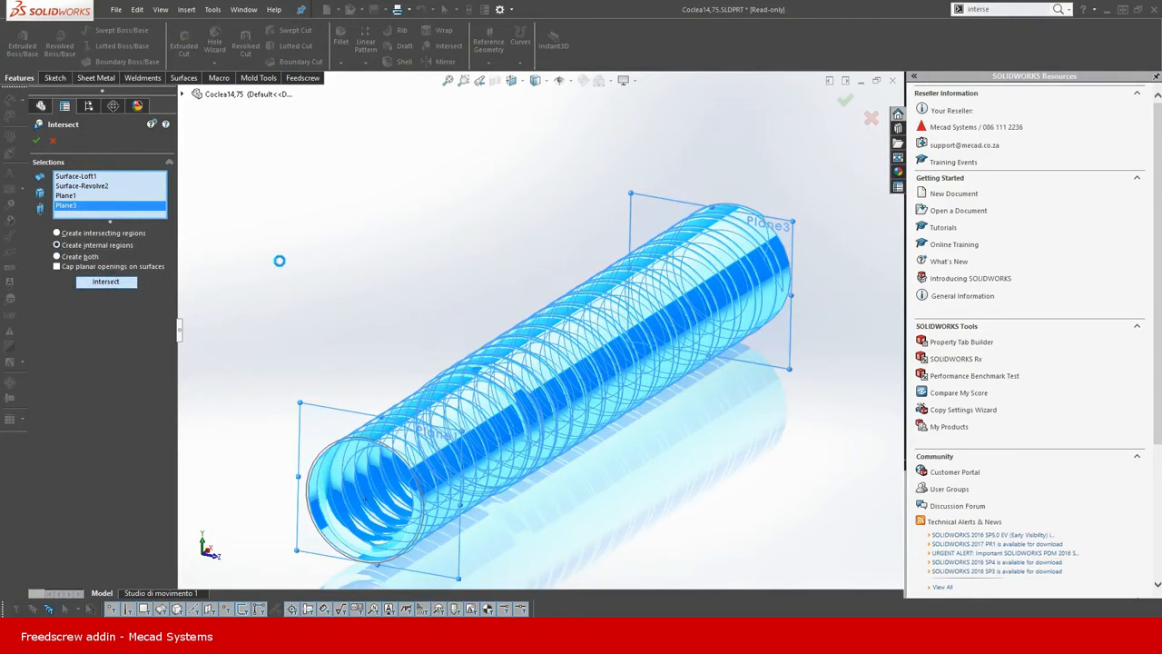
click(105, 279)
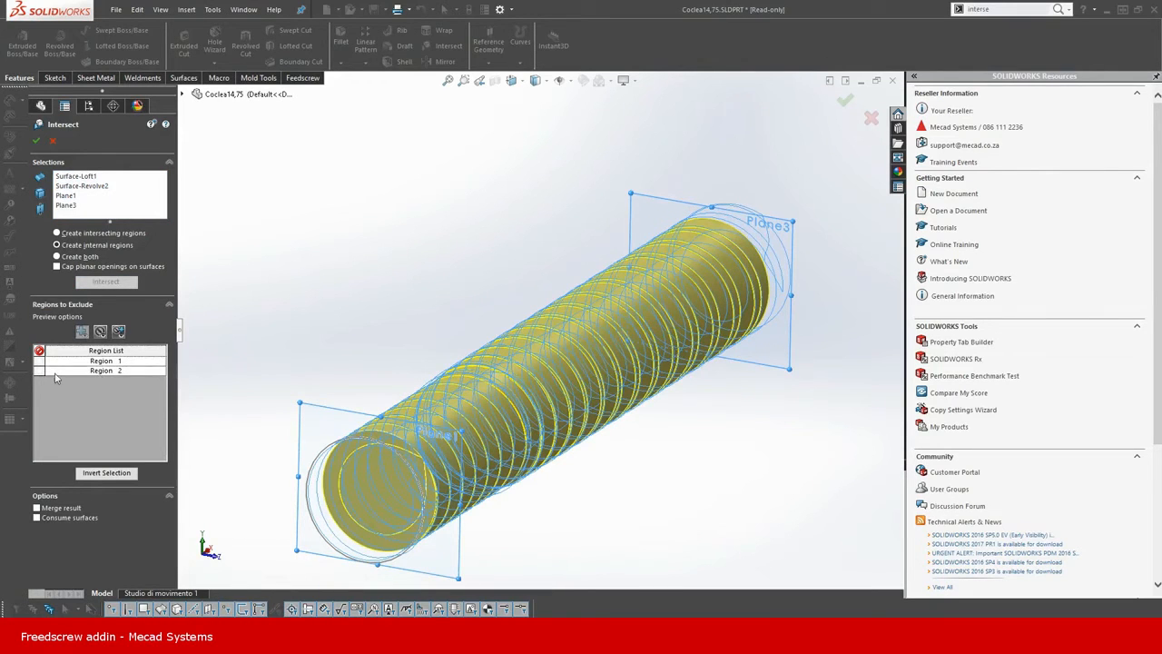
Step: Exclude Region 2 and keep the remaining regions as the solid screw body
click(105, 371)
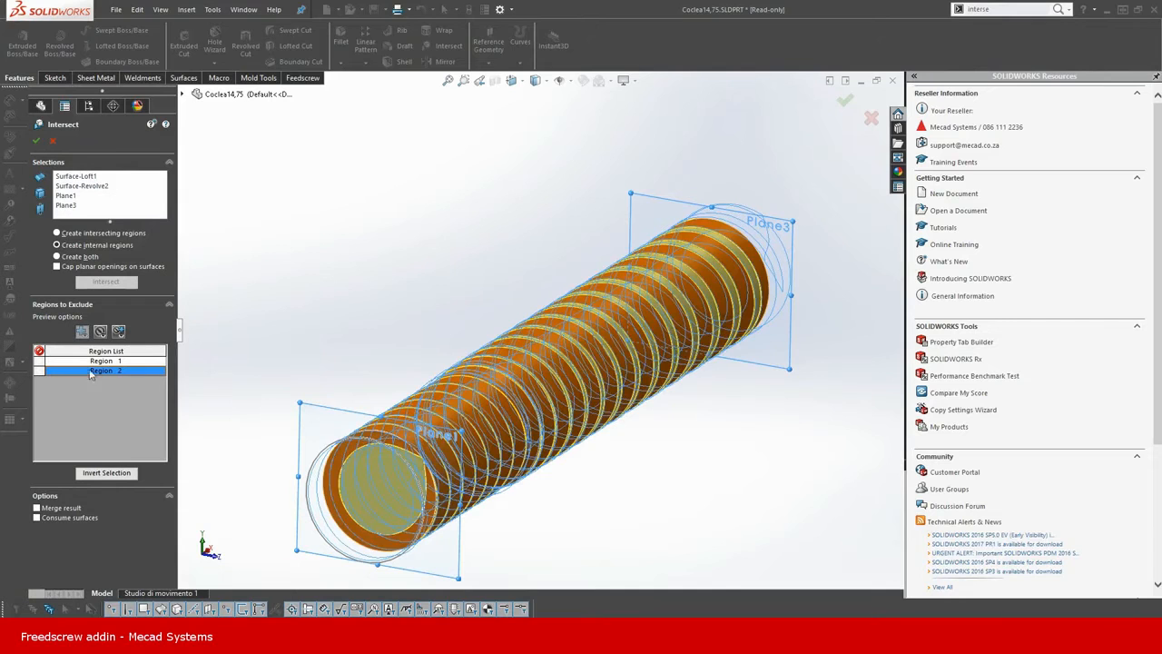
click(40, 370)
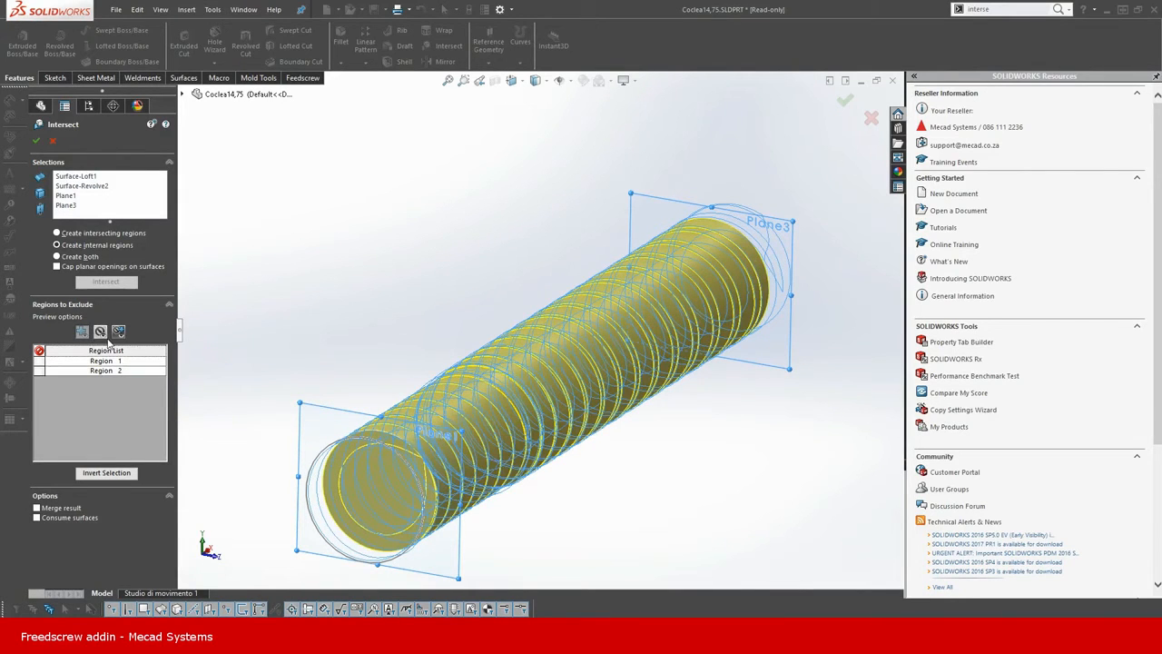
click(38, 371)
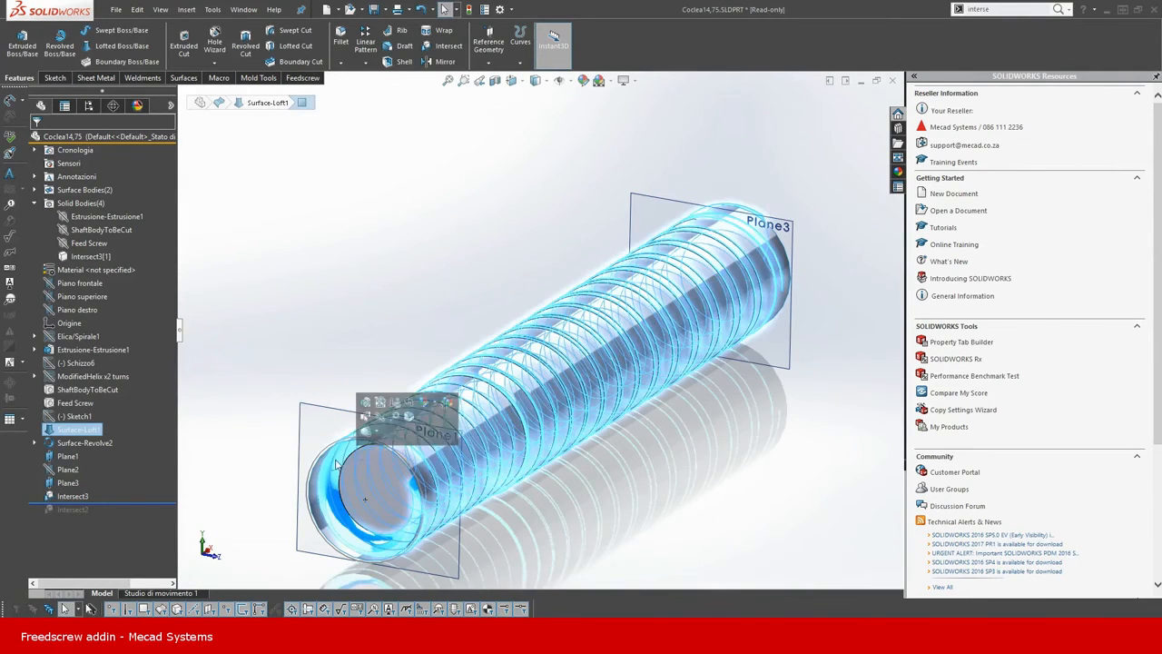
Step: Hide Surface-Loft1 and select the Intersect1 solid body showing the thread grooves
click(84, 443)
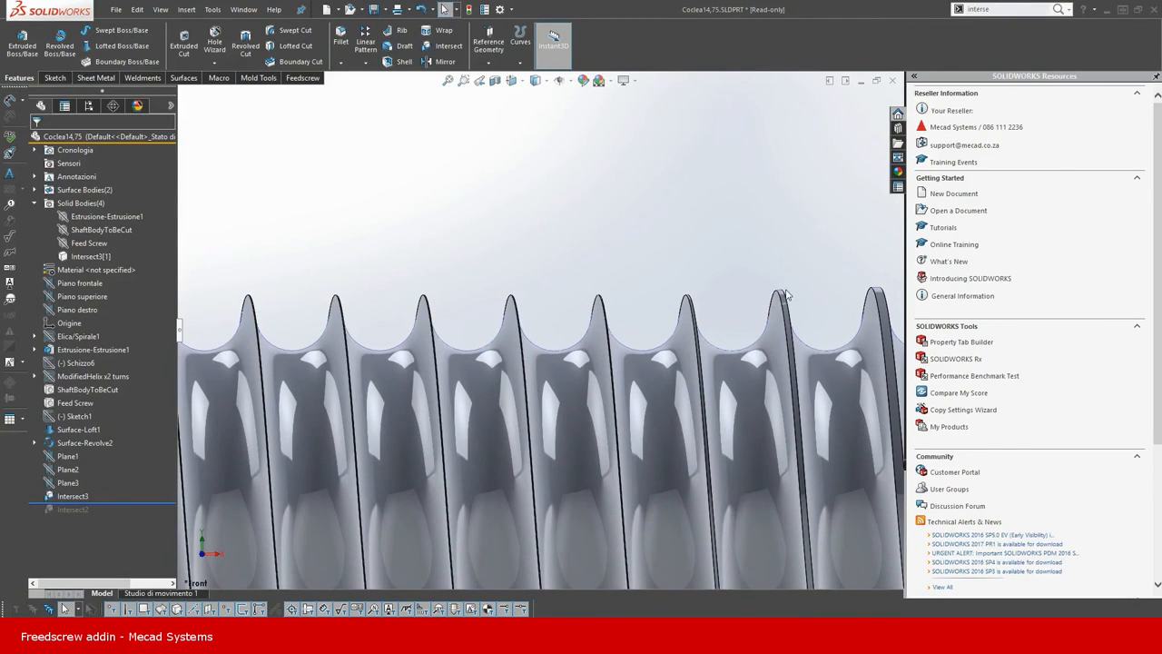
mouse_move(229, 309)
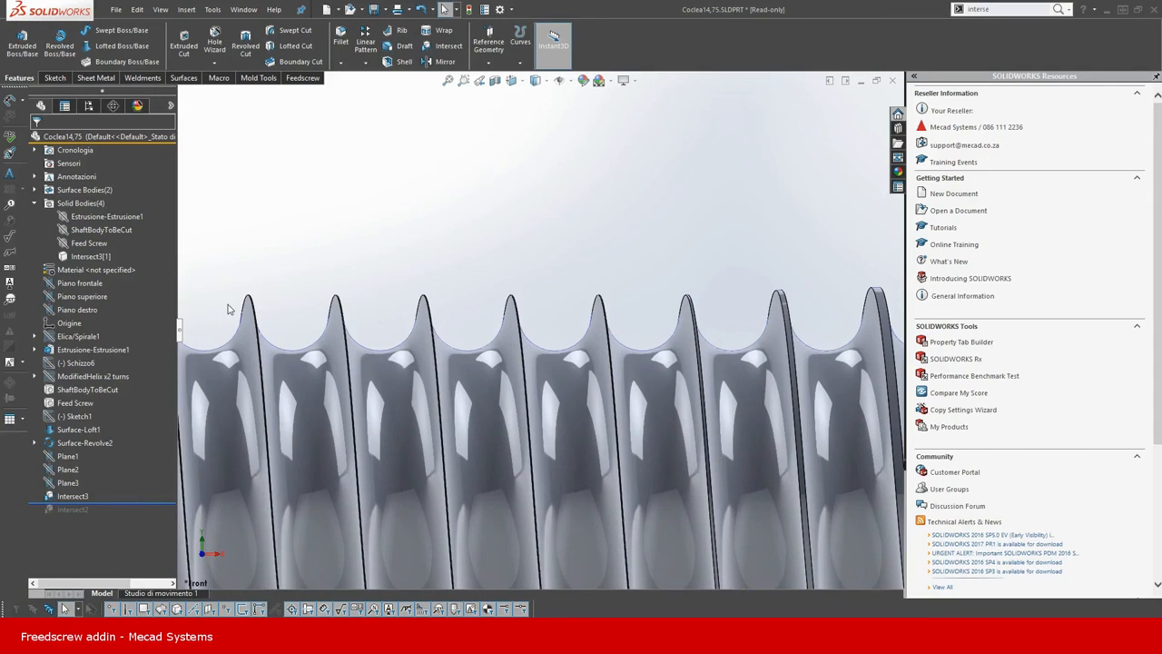
click(91, 256)
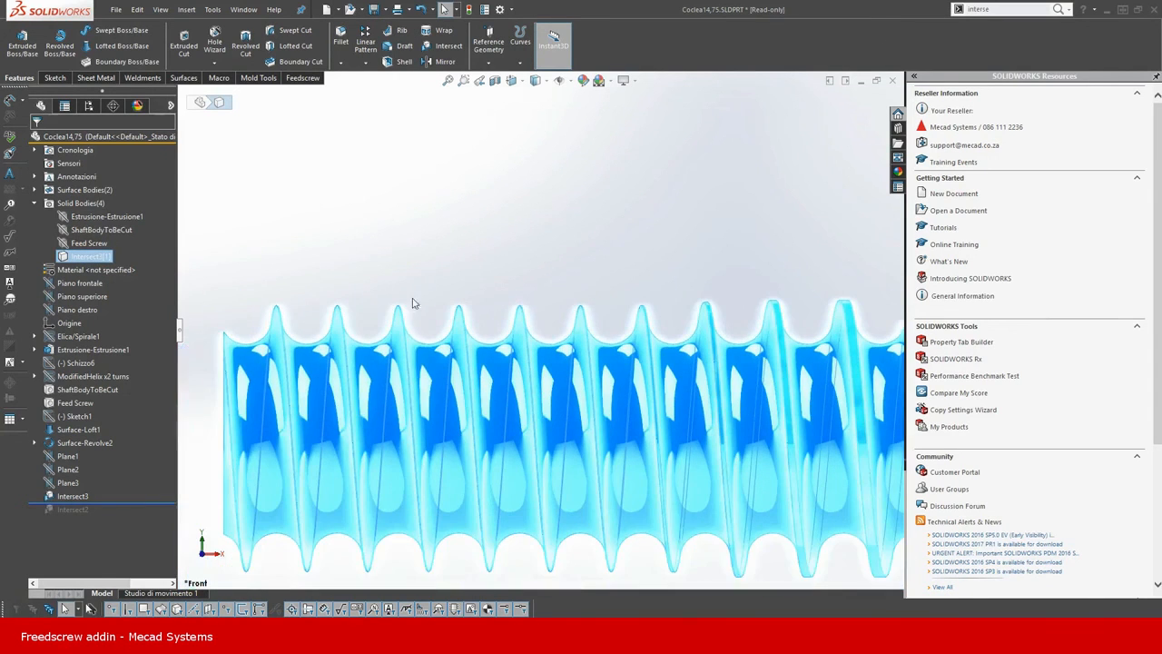